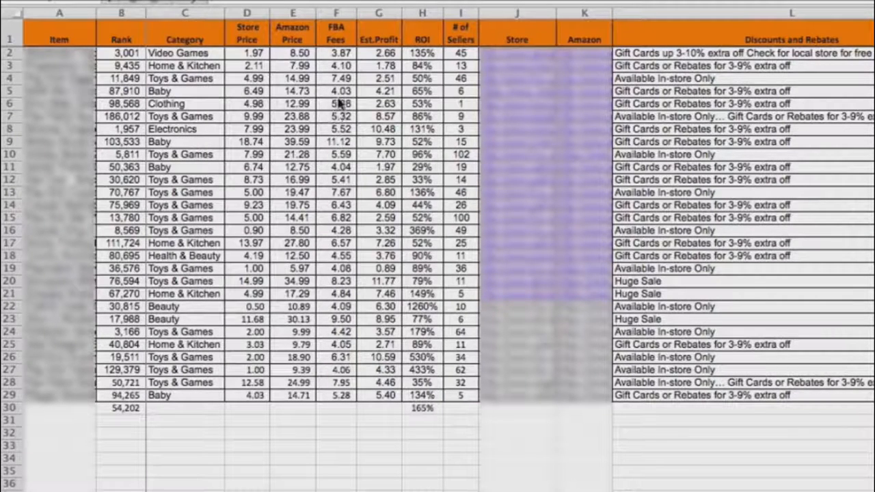
mouse_move(383, 128)
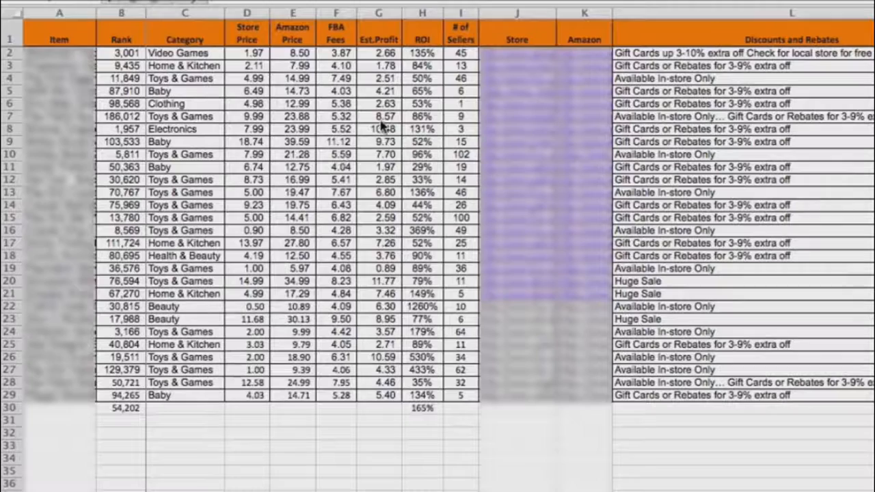
mouse_move(418, 153)
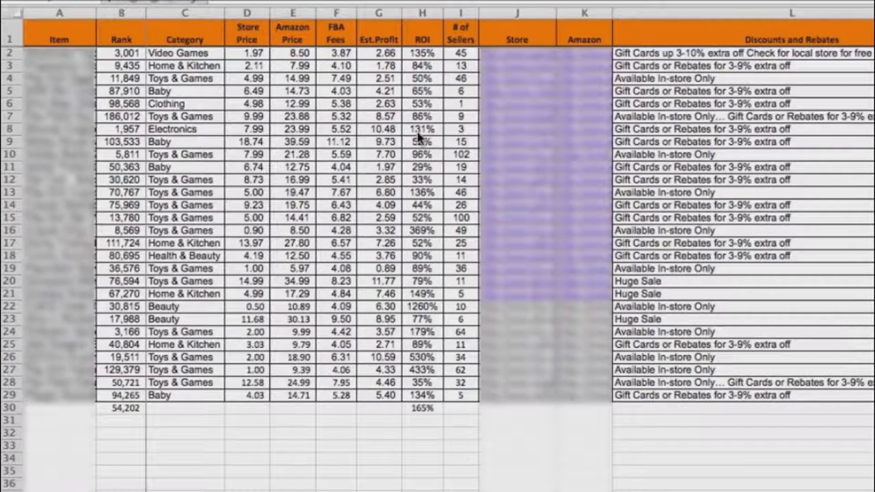
mouse_move(673, 145)
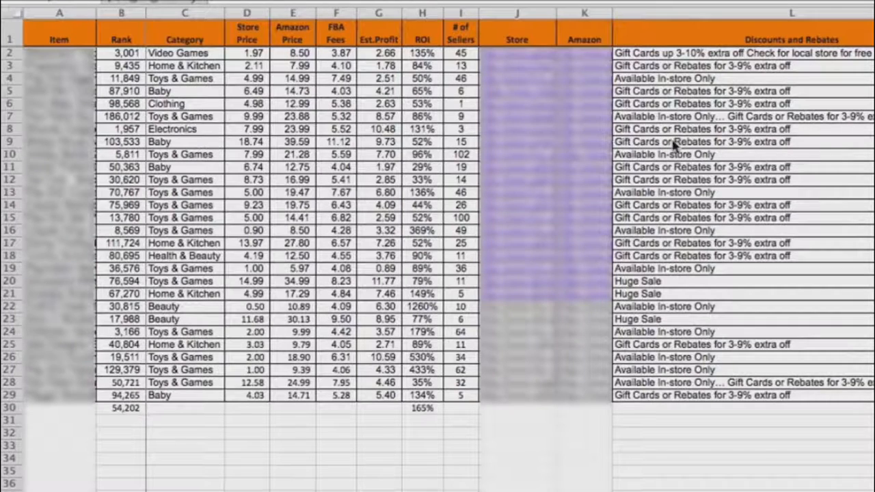
mouse_move(708, 151)
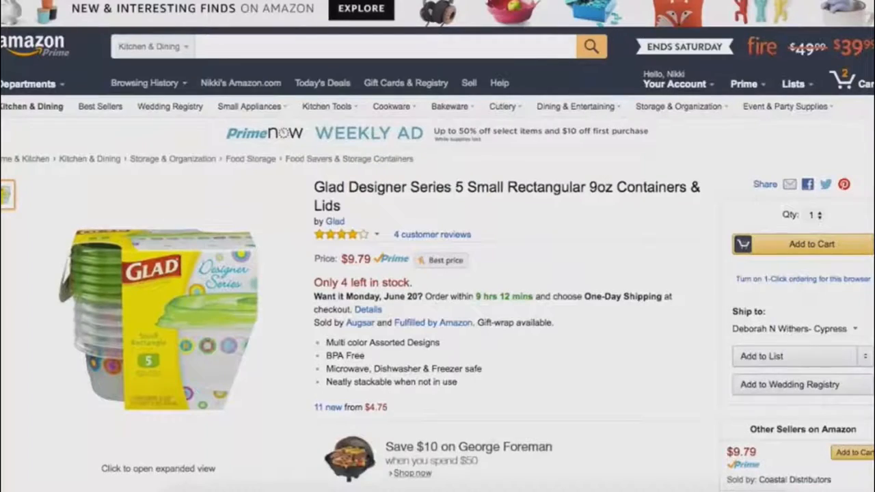
scroll("down", 3)
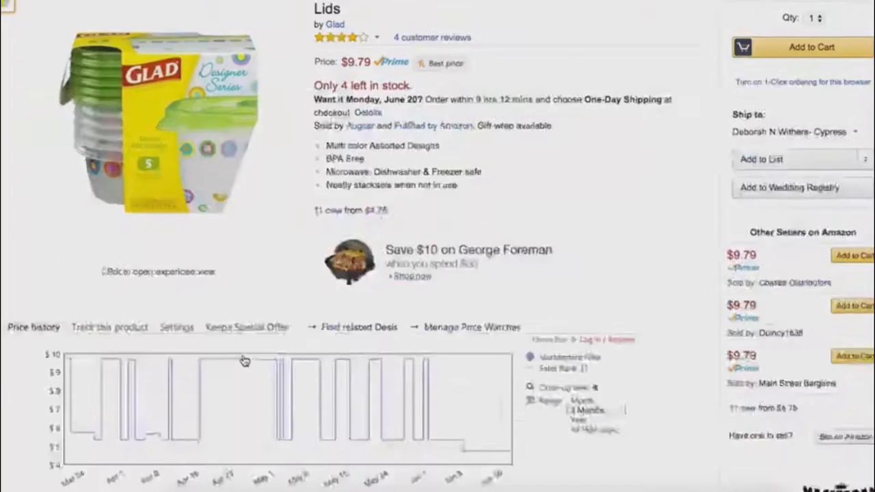
scroll("down", 3)
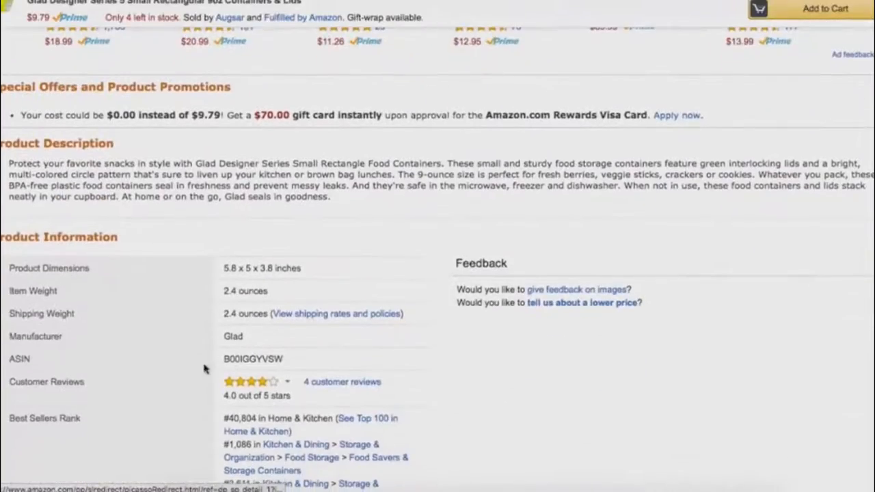
mouse_move(200, 441)
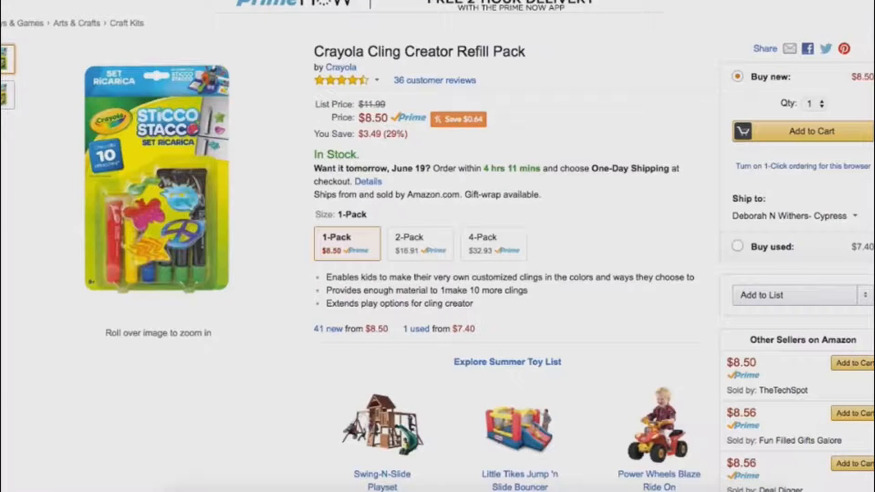
scroll("down", 3)
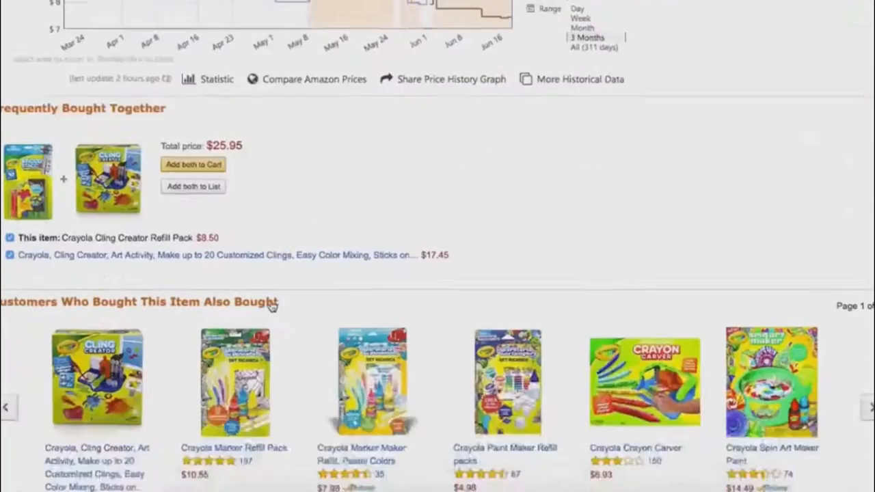
scroll("down", 3)
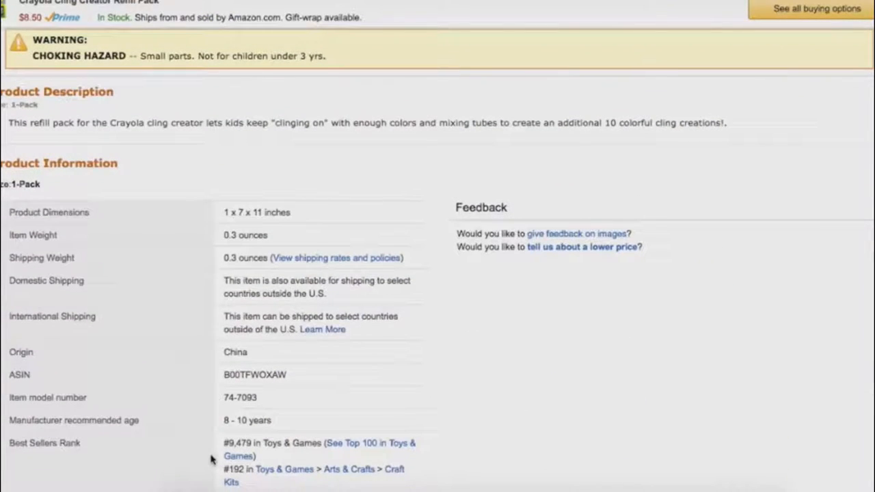
scroll("down", 3)
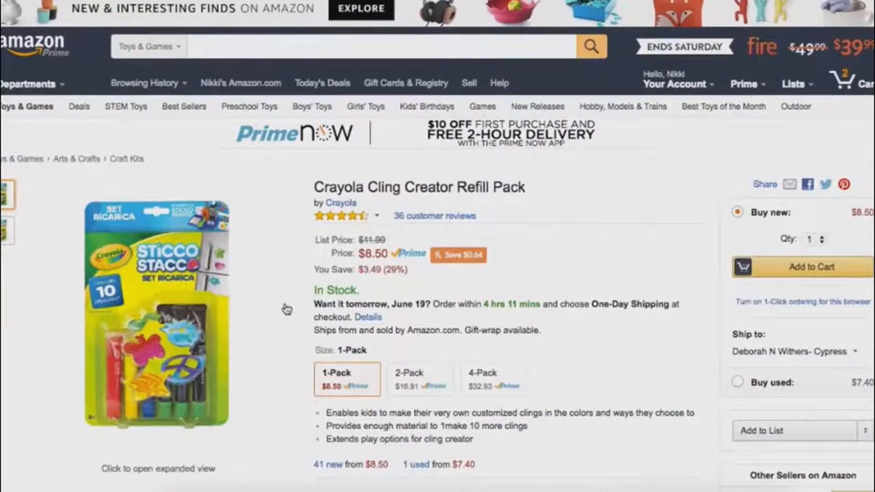
mouse_move(298, 268)
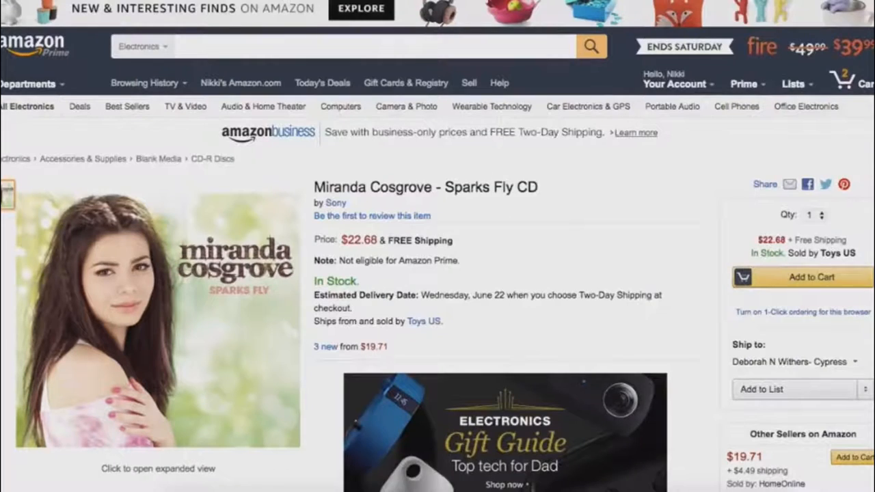
scroll("down", 3)
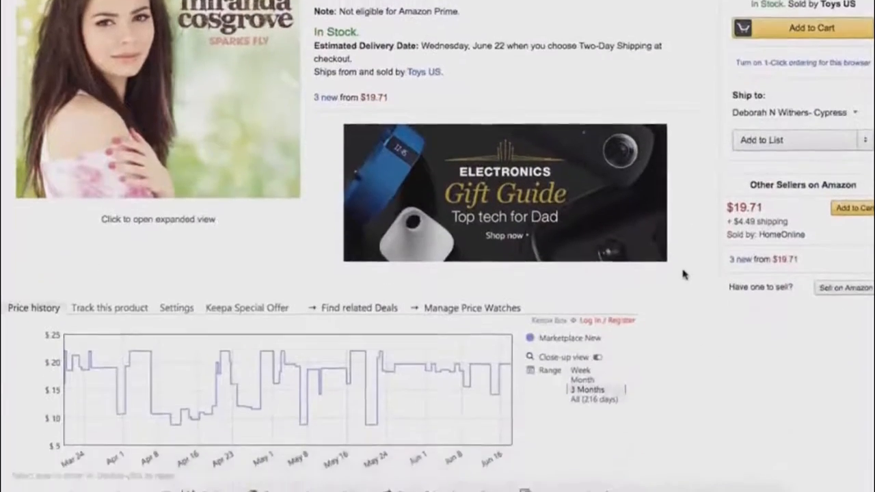
scroll("down", 3)
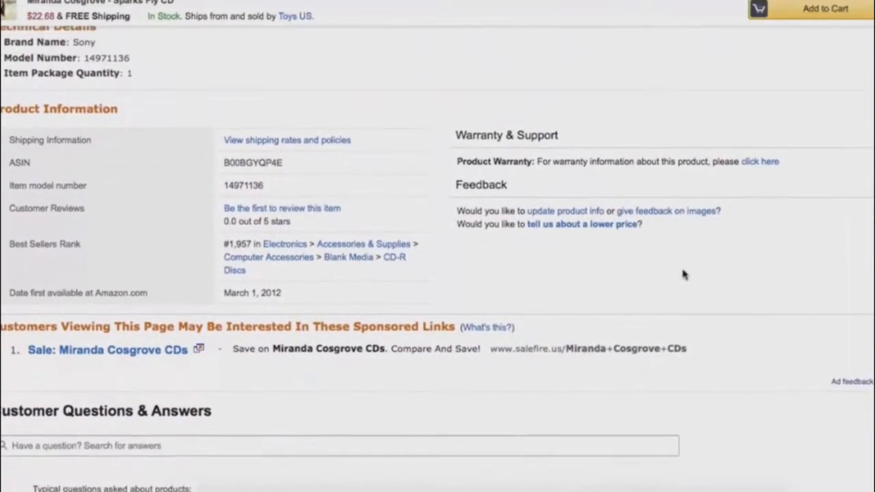